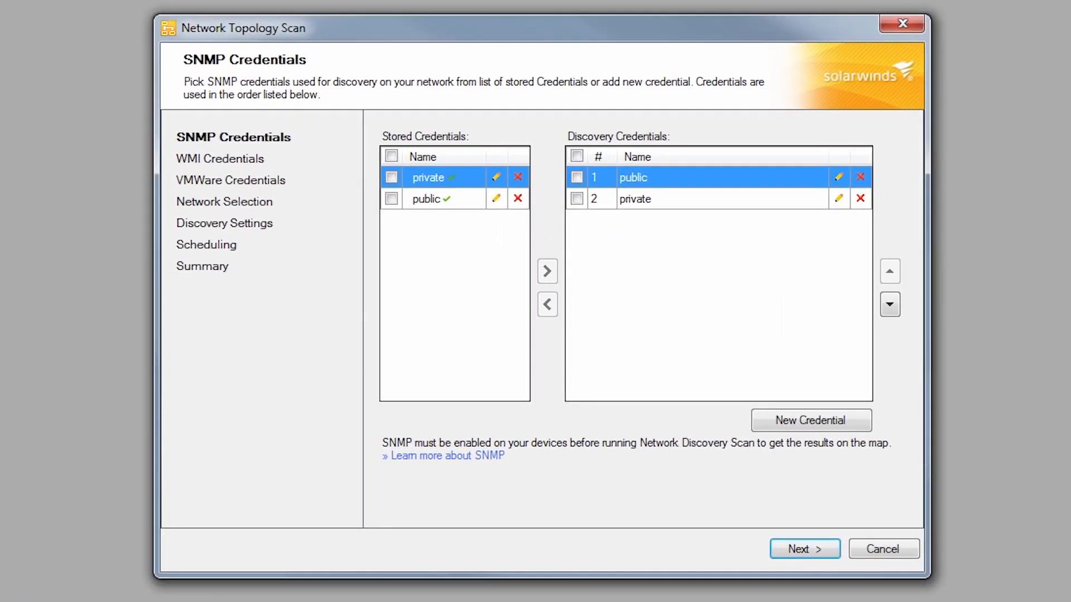
pyautogui.click(813, 421)
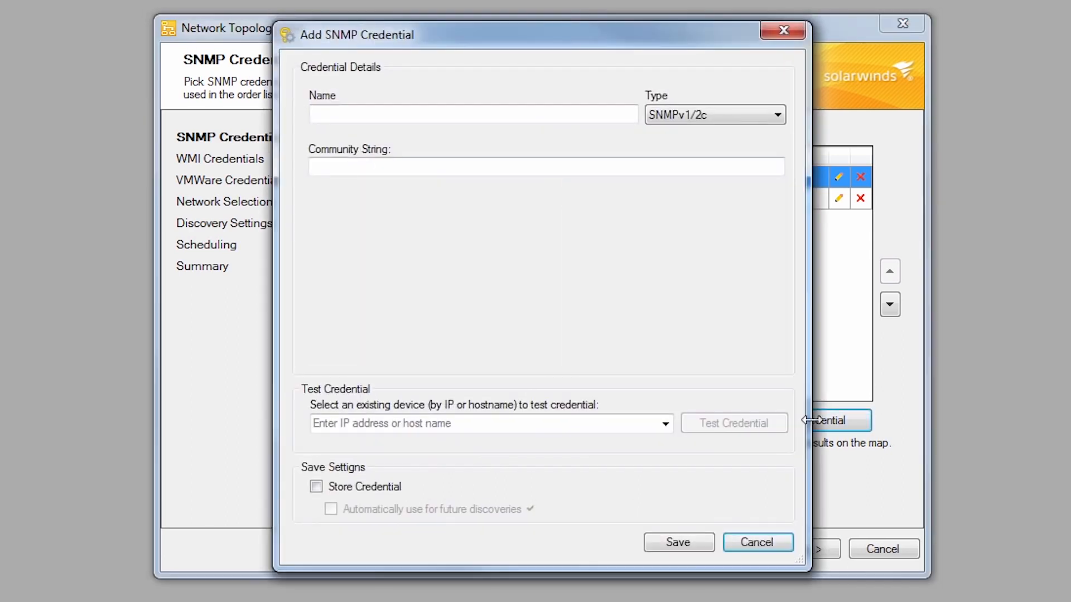
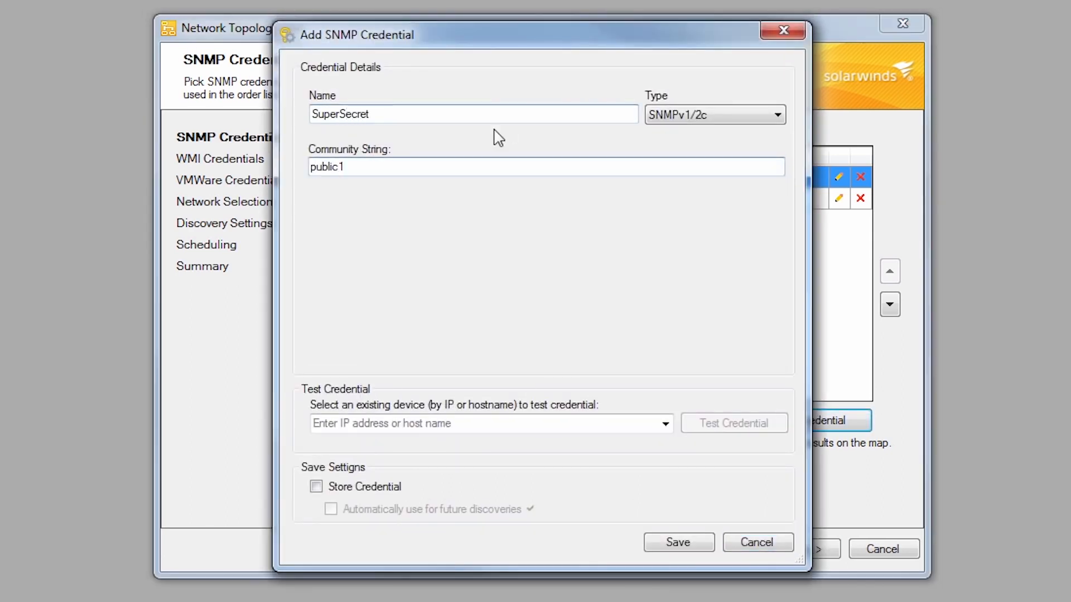
pyautogui.click(315, 487)
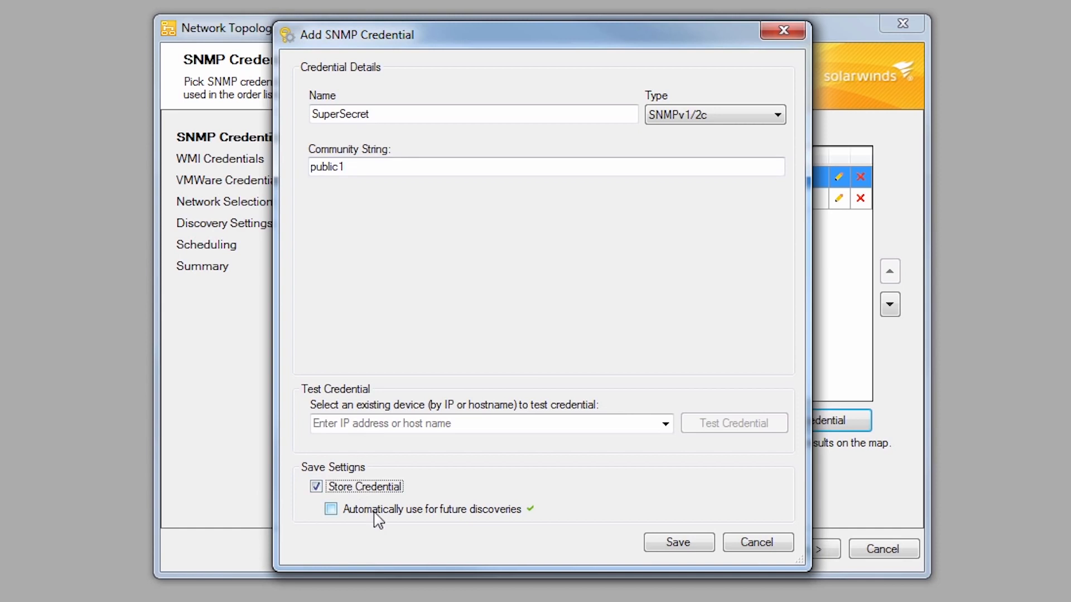
pyautogui.click(679, 543)
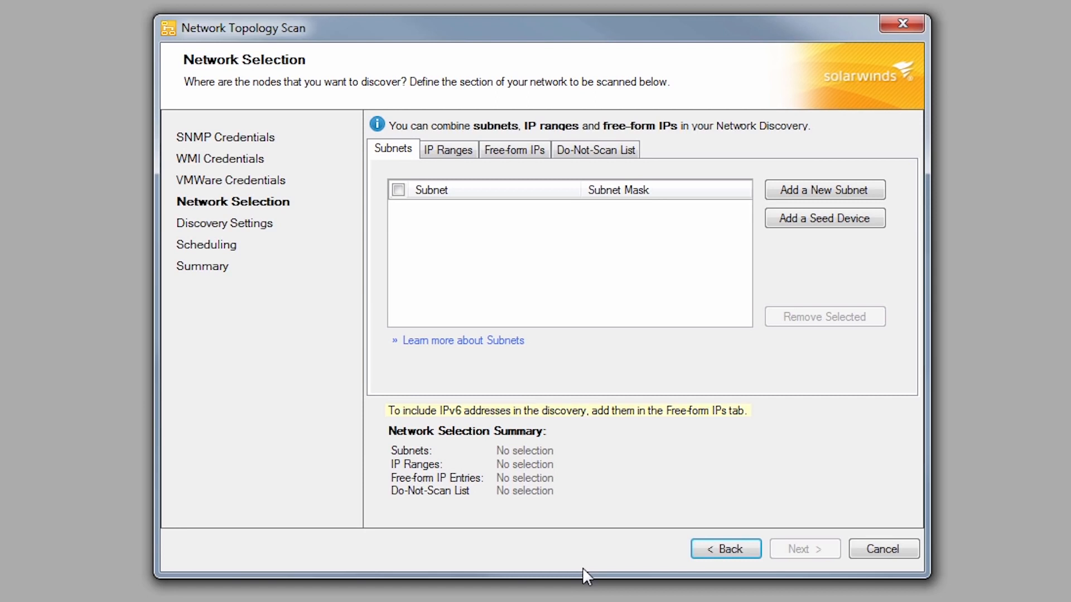
pyautogui.moveTo(806, 234)
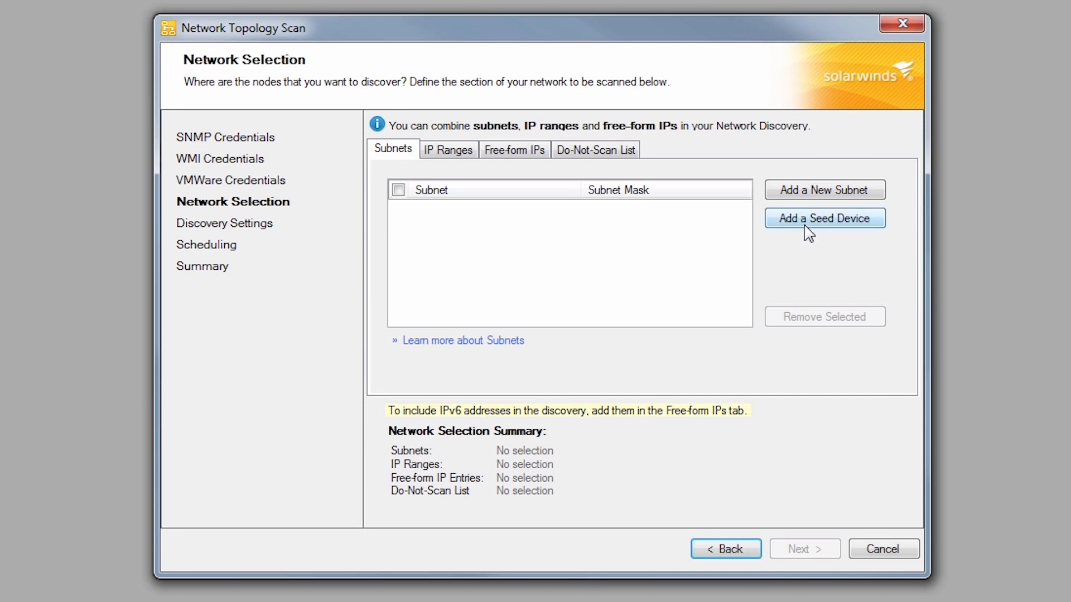
# Step: Add seed device 10.199.6.4 to pull its subnets into the scan
pyautogui.click(826, 219)
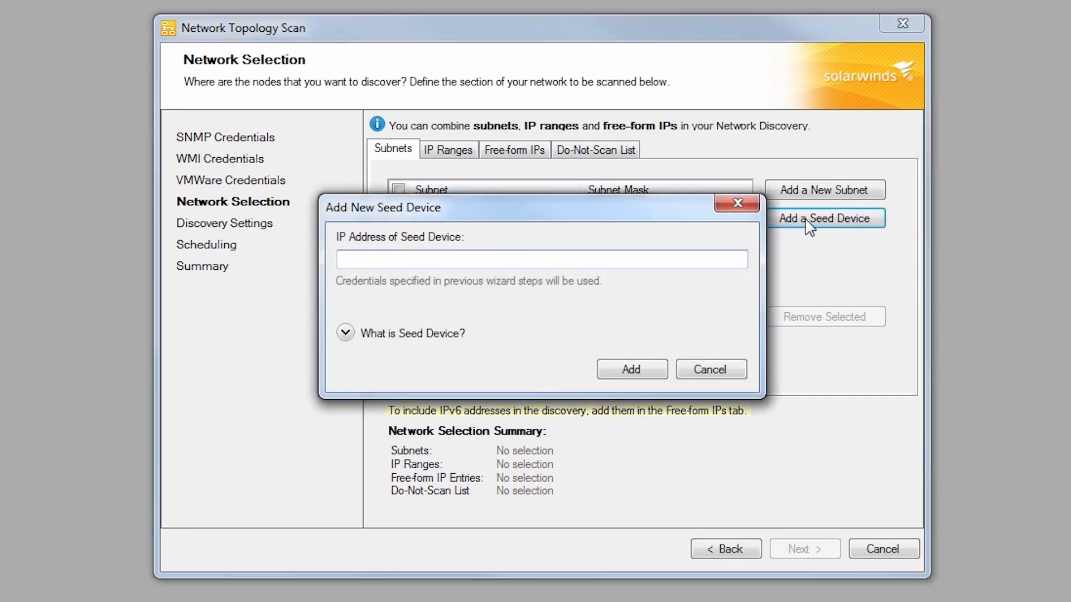
pyautogui.write('10.199.6.4')
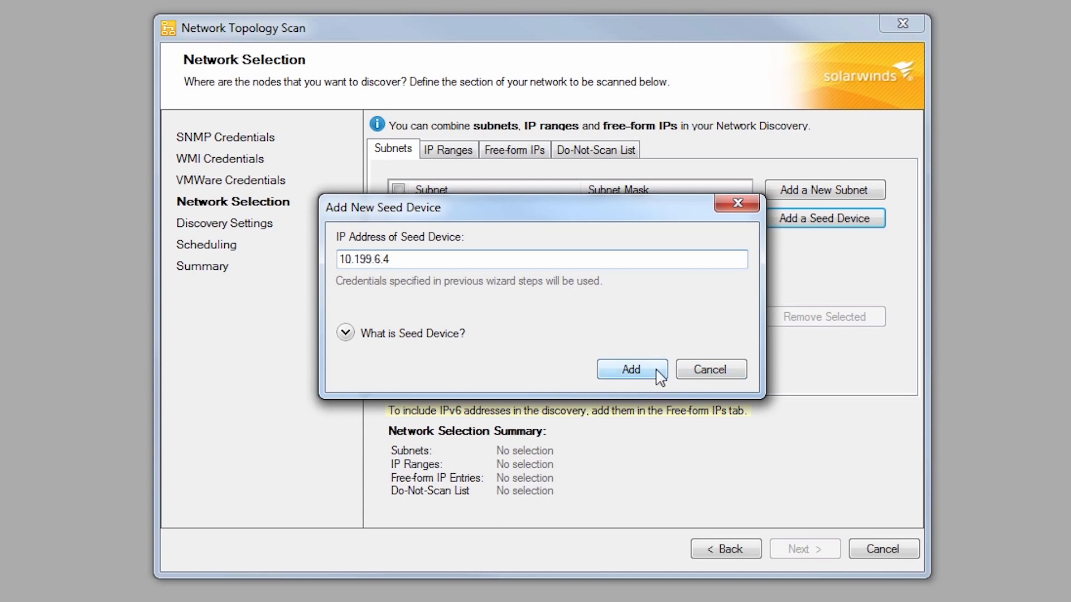
pyautogui.click(630, 370)
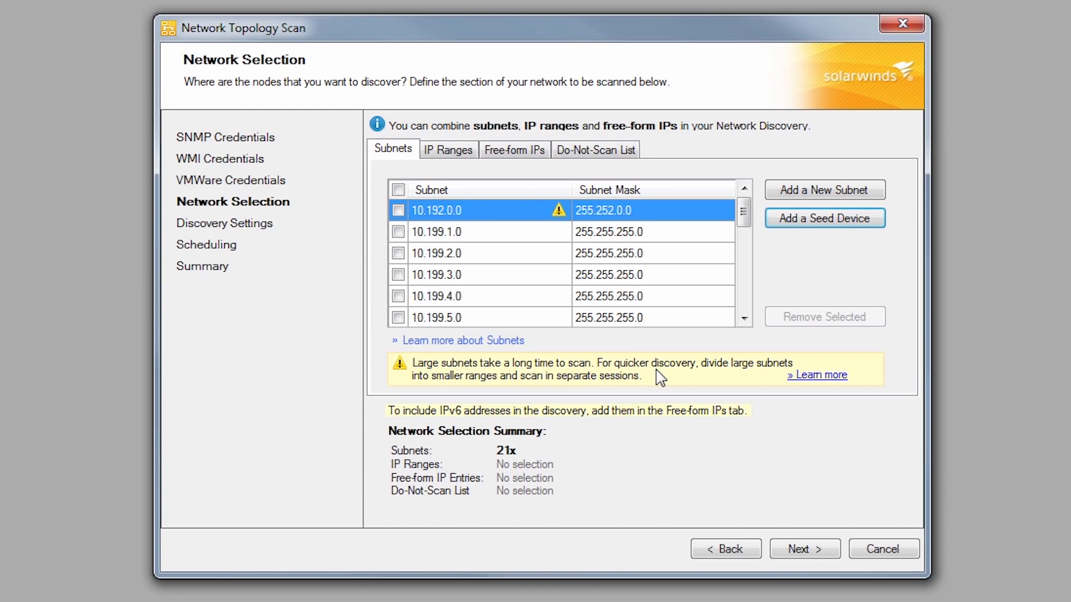
# Step: Add an entry to the Do-Not-Scan list and continue to discovery settings
pyautogui.click(596, 150)
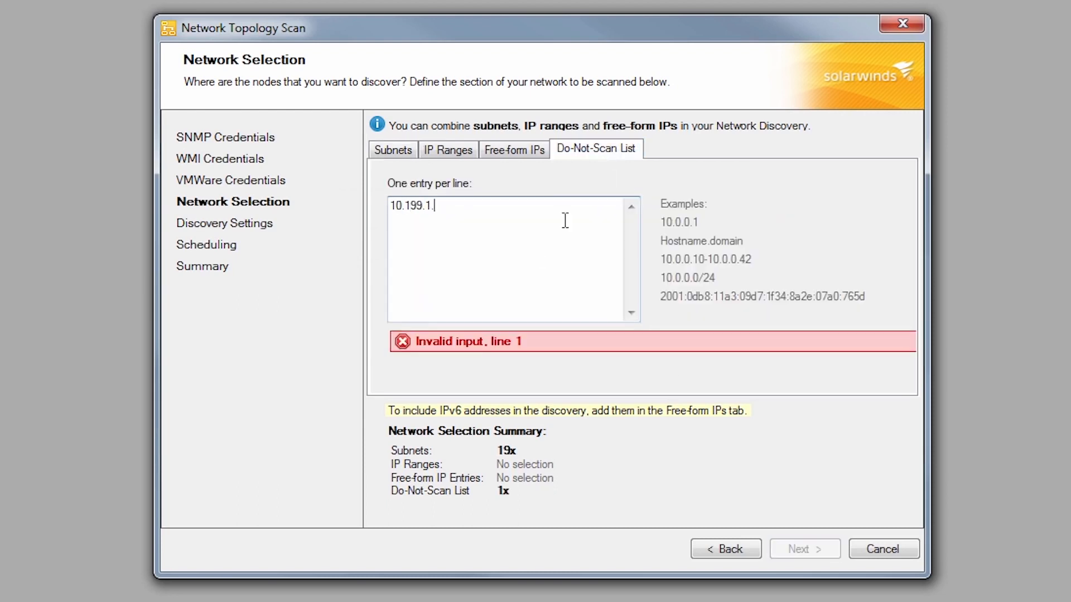
pyautogui.click(803, 549)
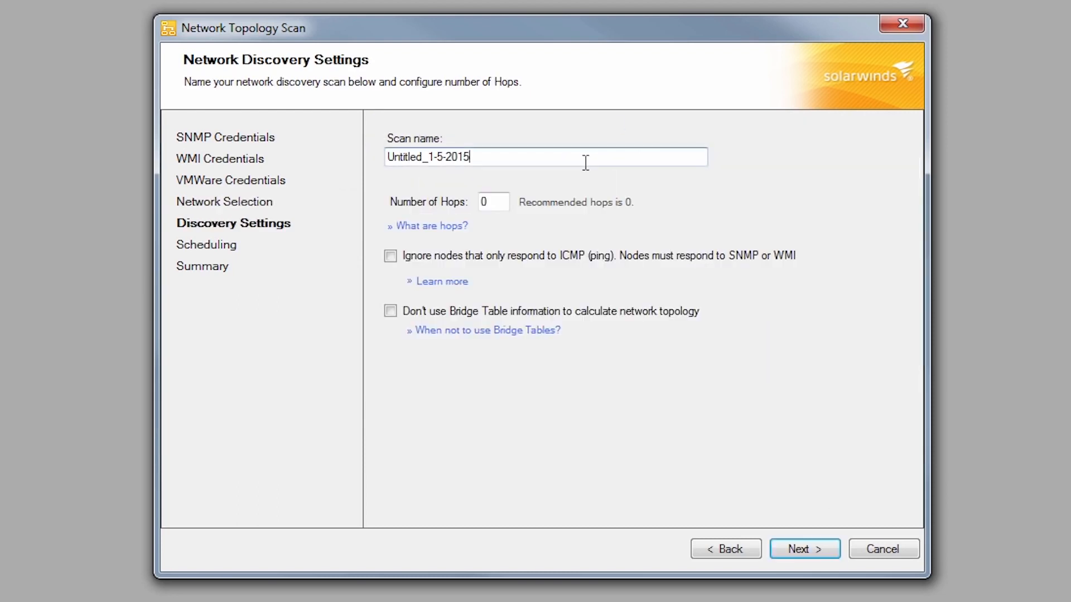
# Step: Name the scan Acme Networks and keep a one-time immediate run
pyautogui.write('Acme Networks')
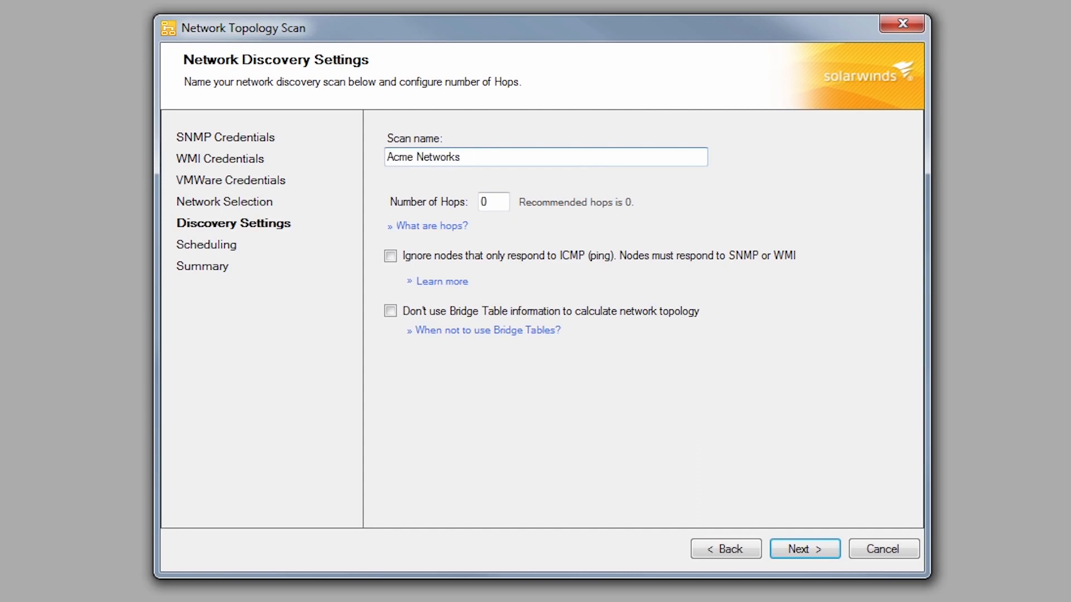
pyautogui.click(804, 548)
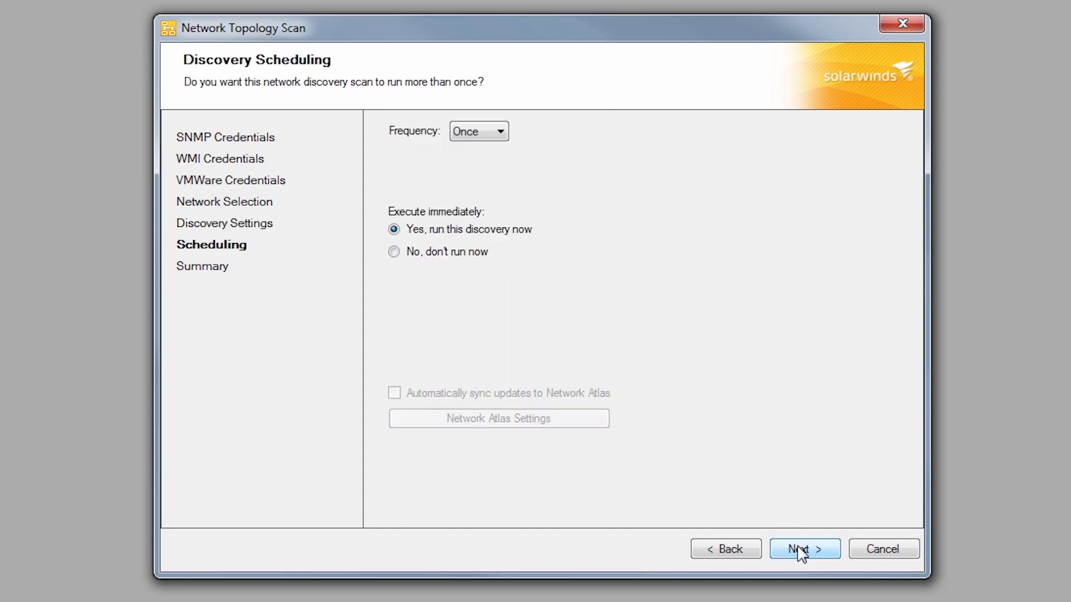
pyautogui.click(803, 549)
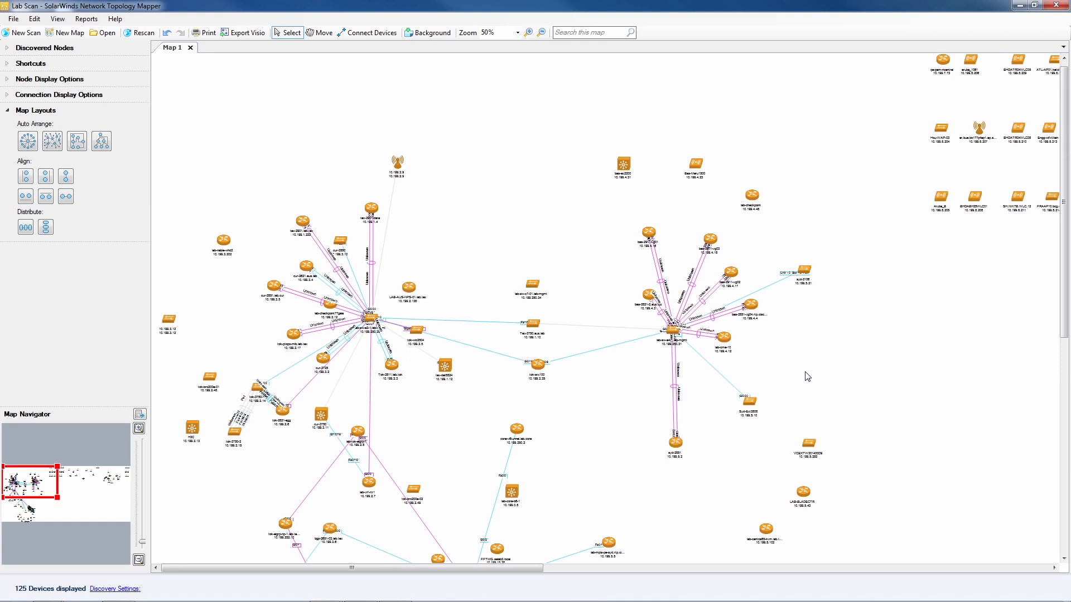
pyautogui.moveTo(16, 56)
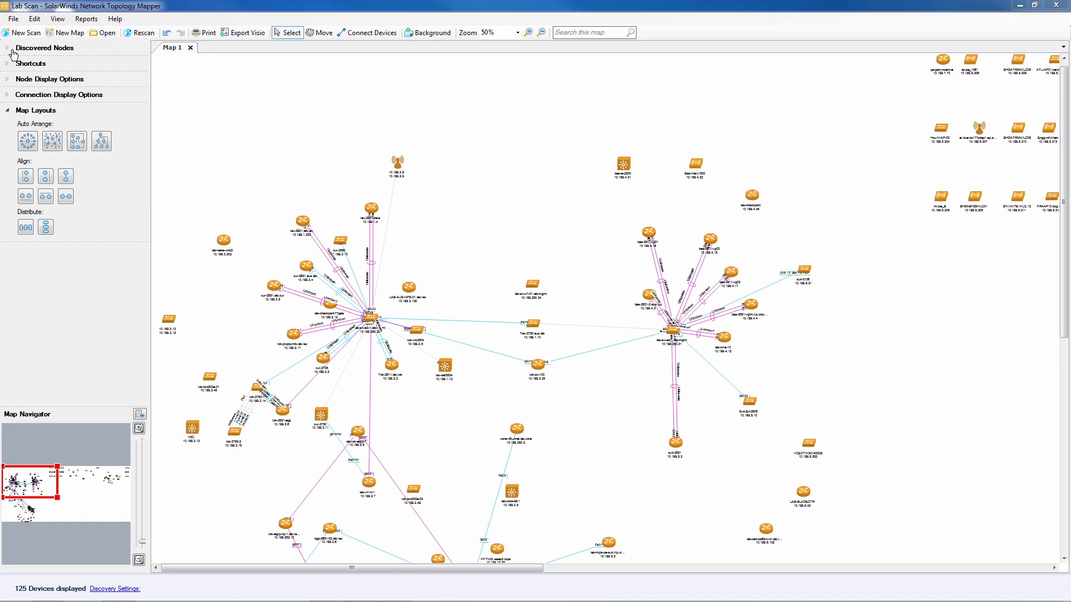
# Step: Drag the five VoIP Phone nodes from Discovered Nodes onto Map 1
pyautogui.click(6, 47)
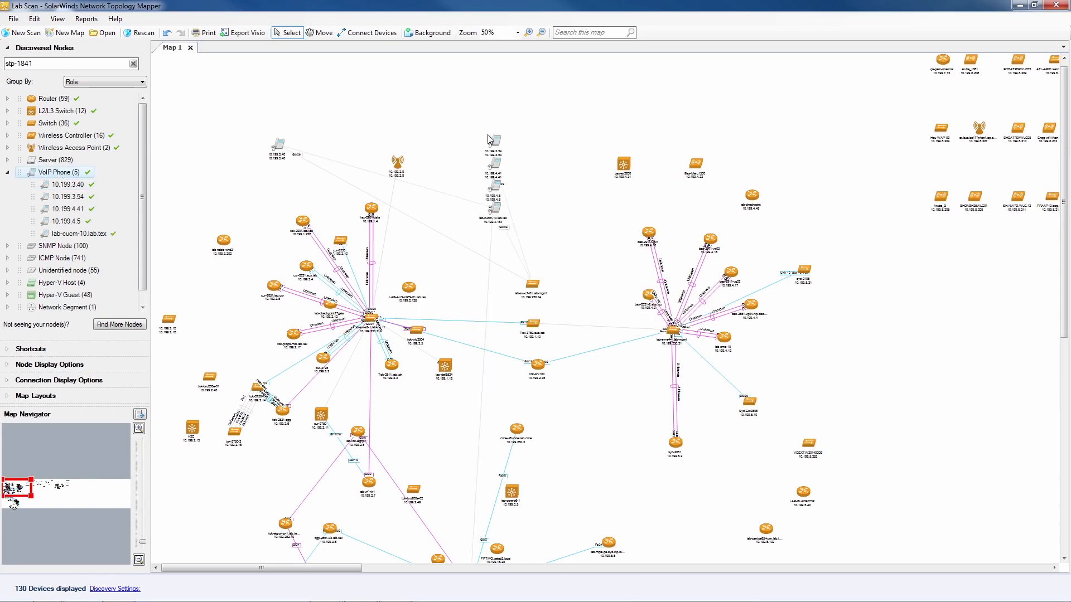
pyautogui.click(105, 82)
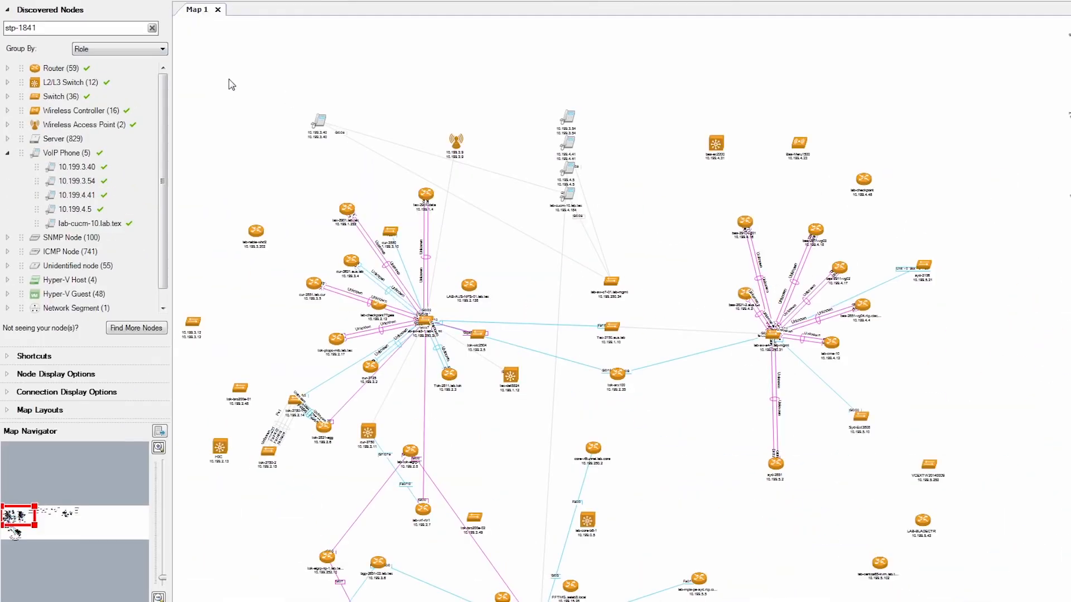
pyautogui.moveTo(8, 395)
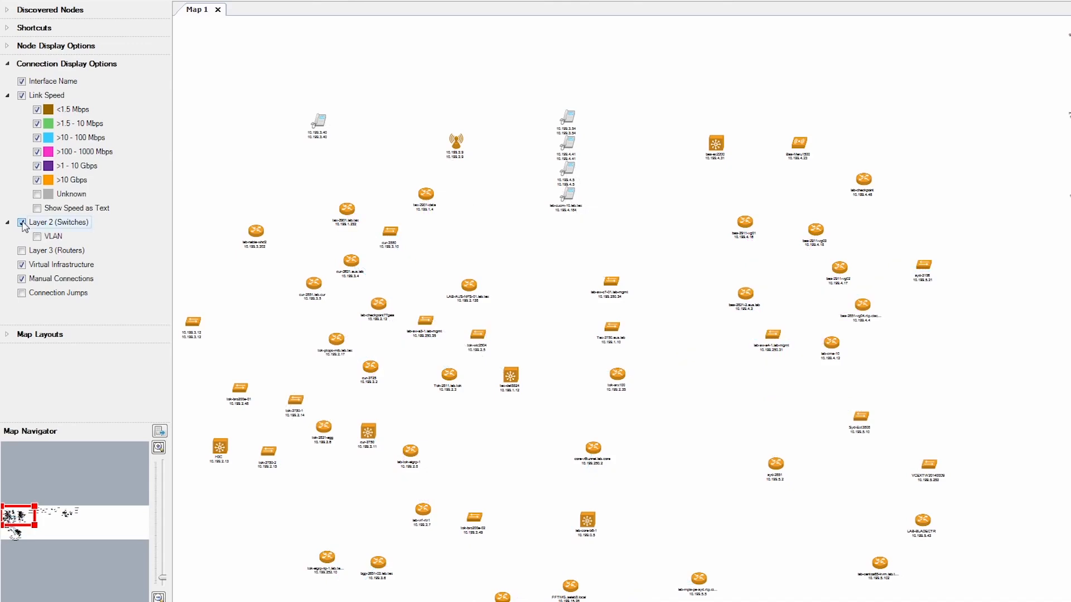
# Step: Enable Layer 2, VLAN, Layer 3 and Connection Jumps in Connection Display Options
pyautogui.click(21, 249)
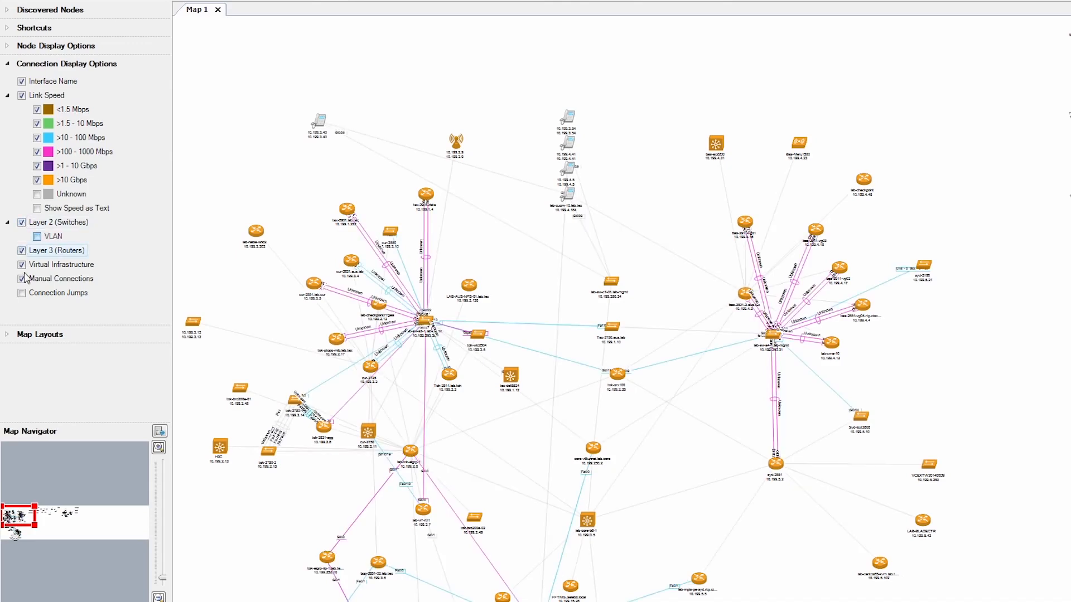
pyautogui.click(21, 292)
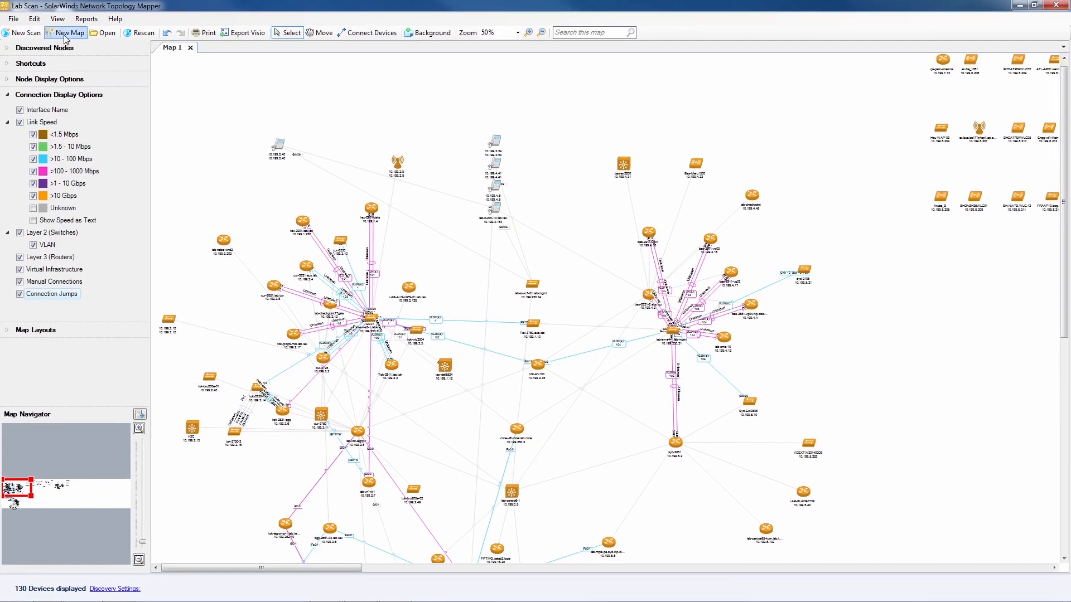
pyautogui.click(62, 31)
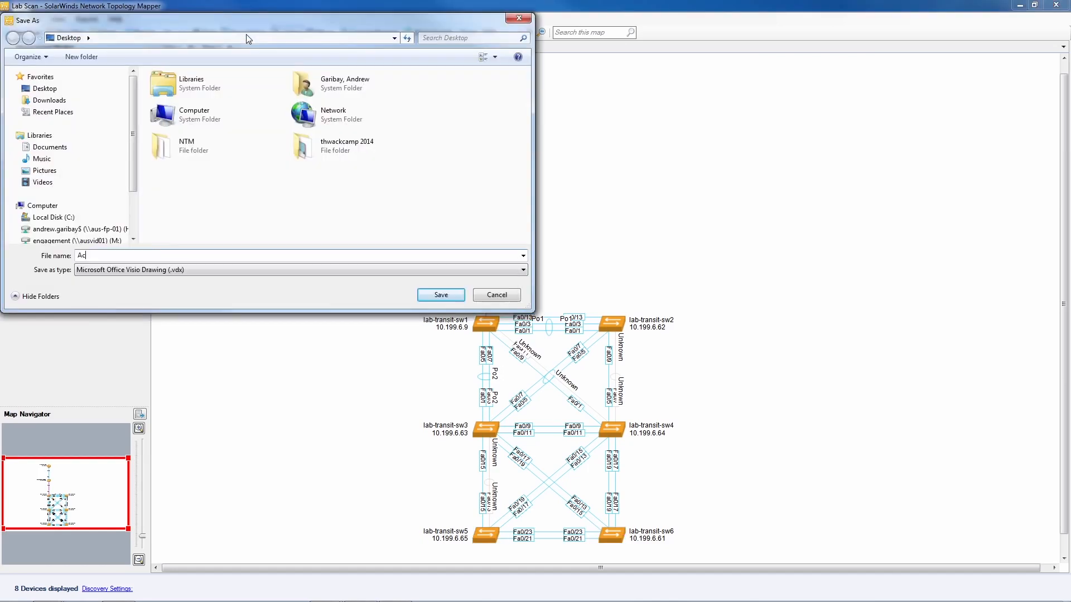
# Step: Save the Visio export to the Desktop as Acme Networks.vdx
pyautogui.write('cme Networks')
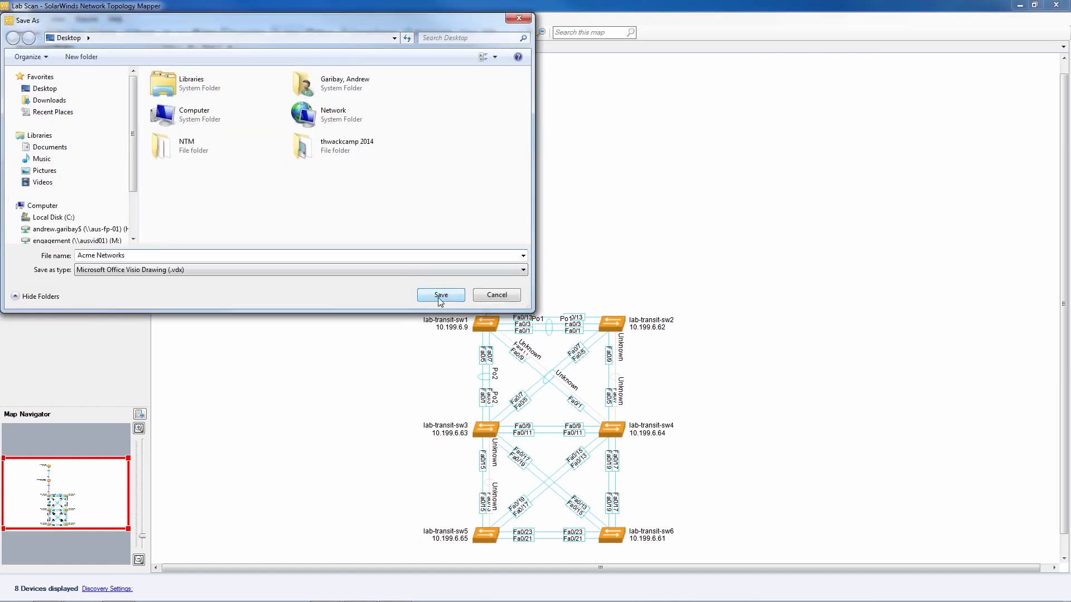
pyautogui.click(440, 294)
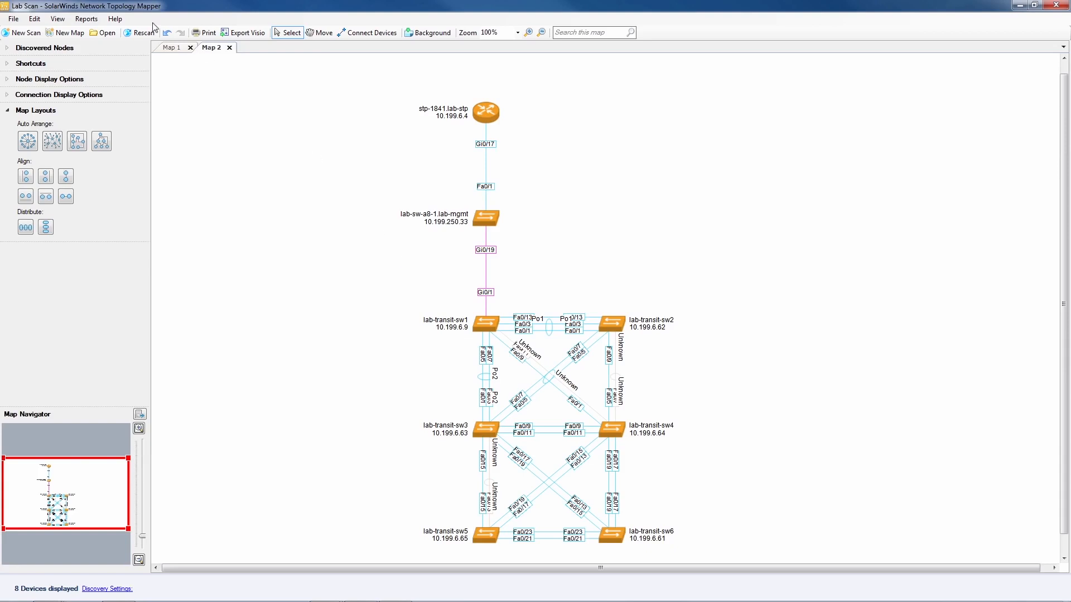
pyautogui.click(85, 18)
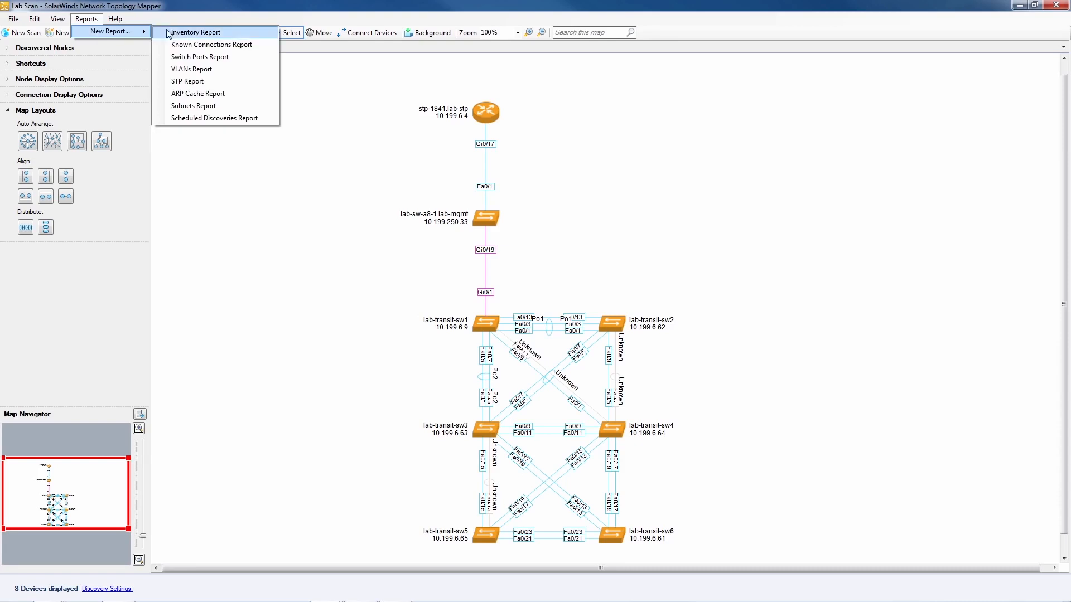
pyautogui.click(196, 31)
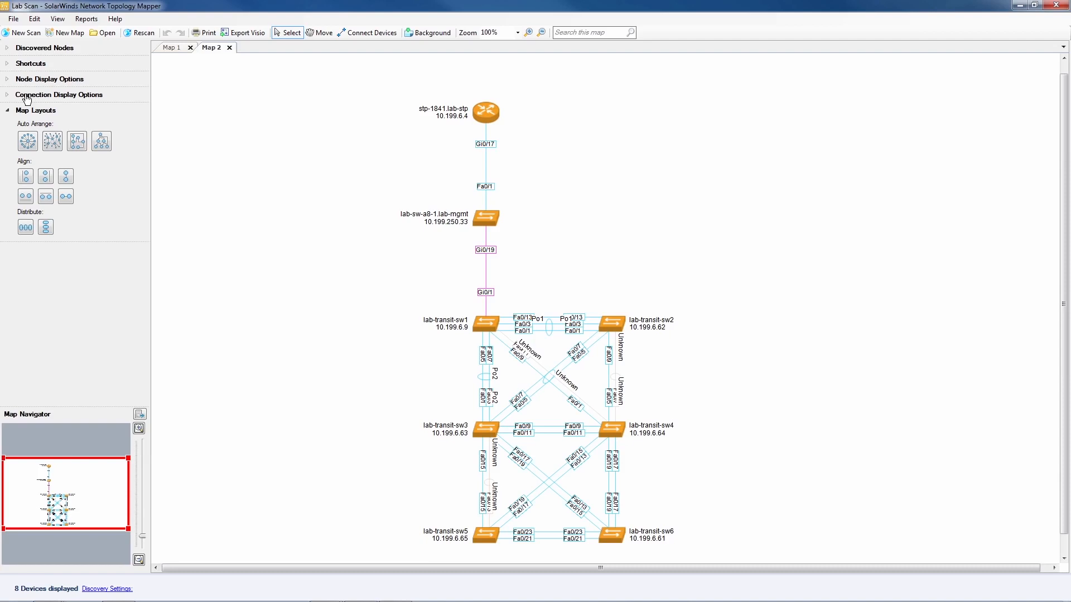
pyautogui.moveTo(109, 591)
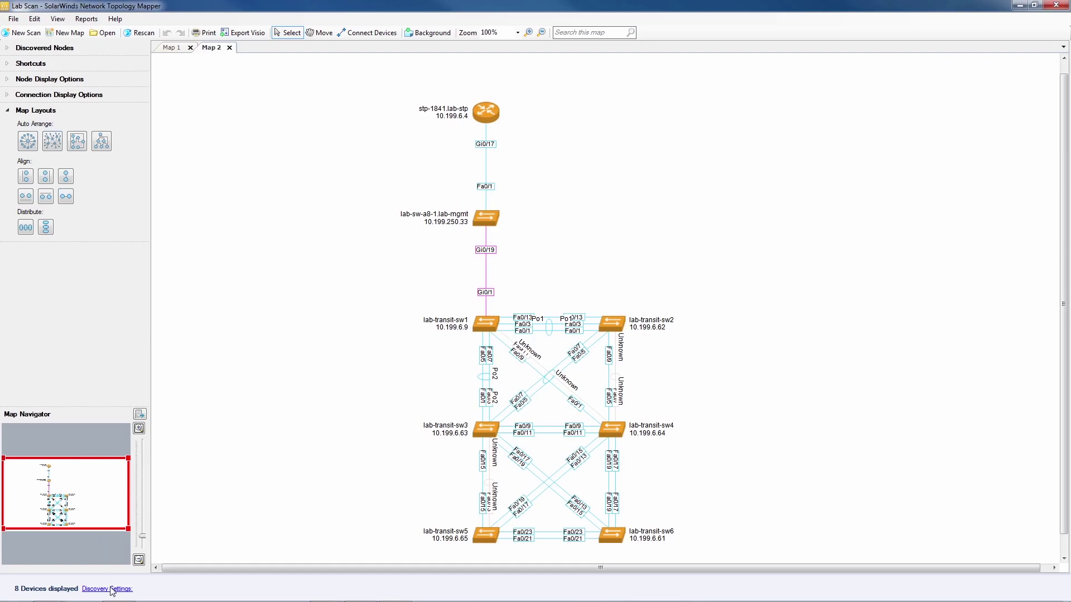
# Step: Set the scan frequency to Weekly, Sunday 12:00 AM in Scheduling
pyautogui.click(113, 589)
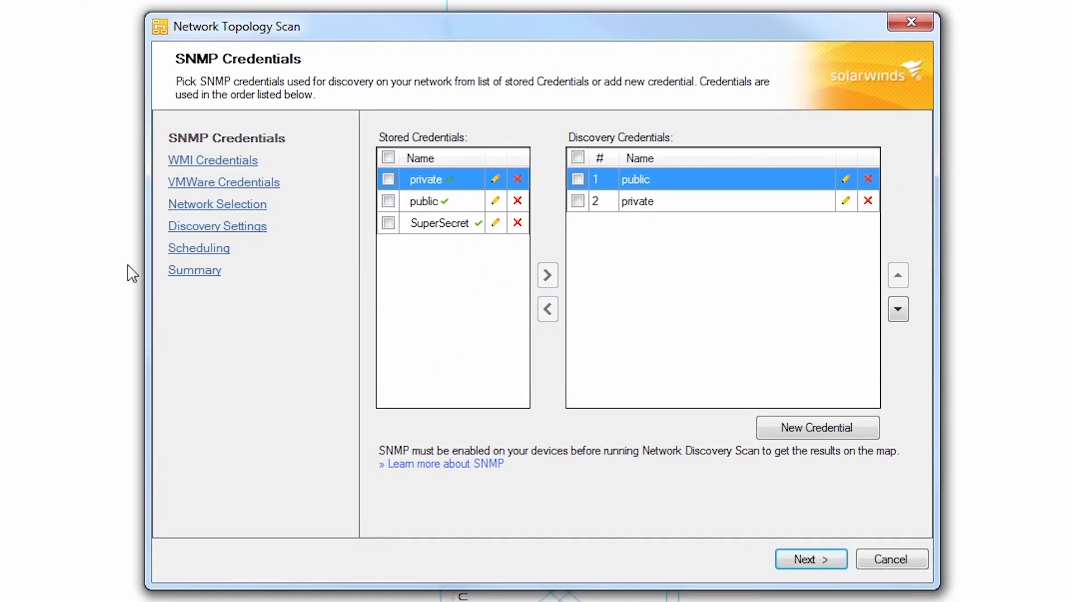
pyautogui.click(810, 560)
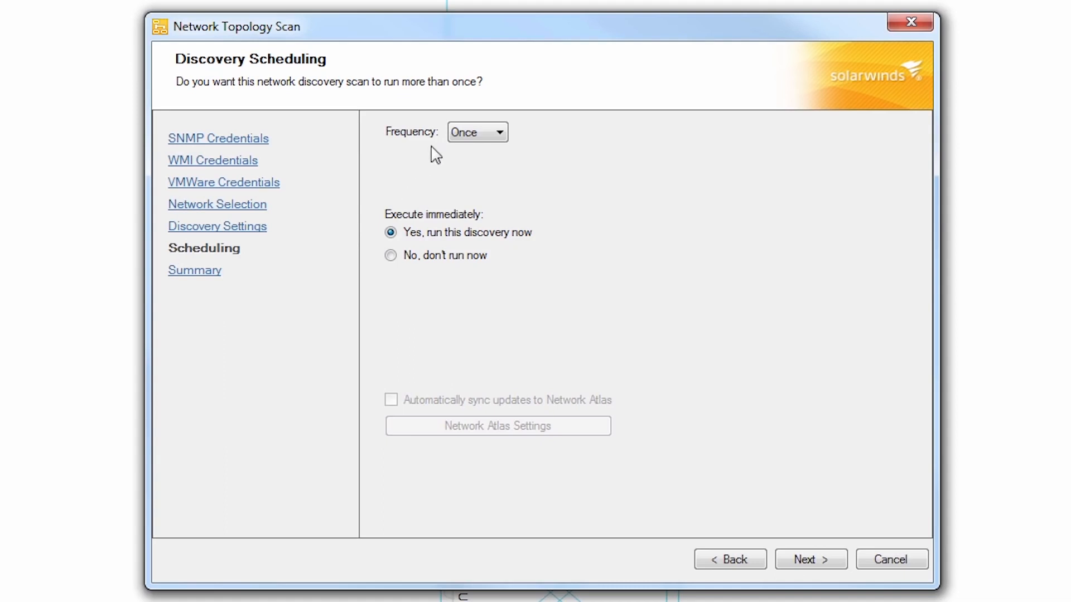
pyautogui.click(499, 131)
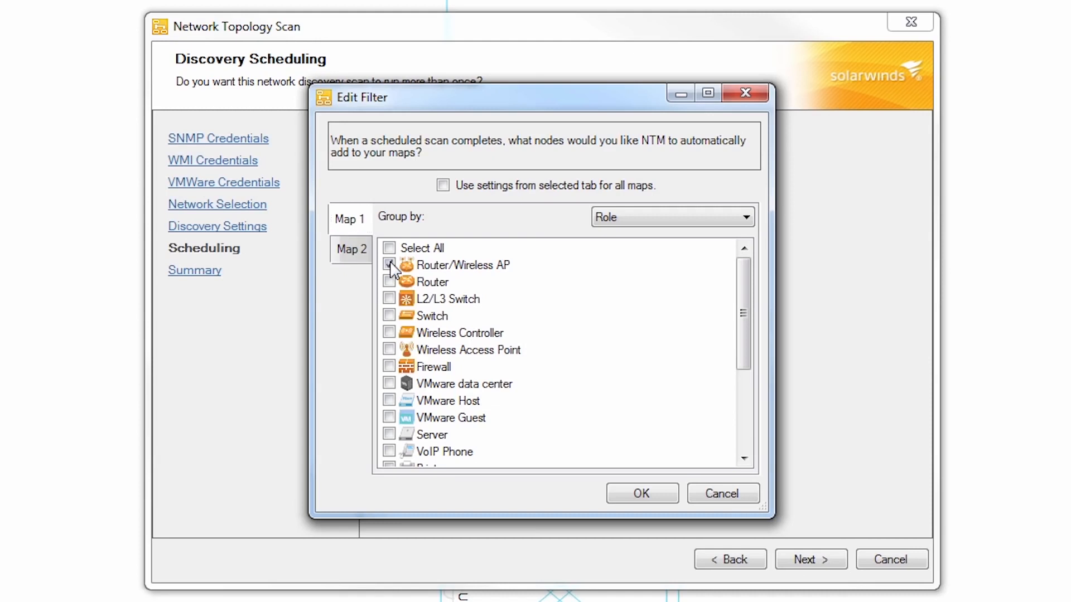
# Step: Auto-add routers and L2/L3 switches to a database copy, leaving existing maps untouched
pyautogui.click(389, 299)
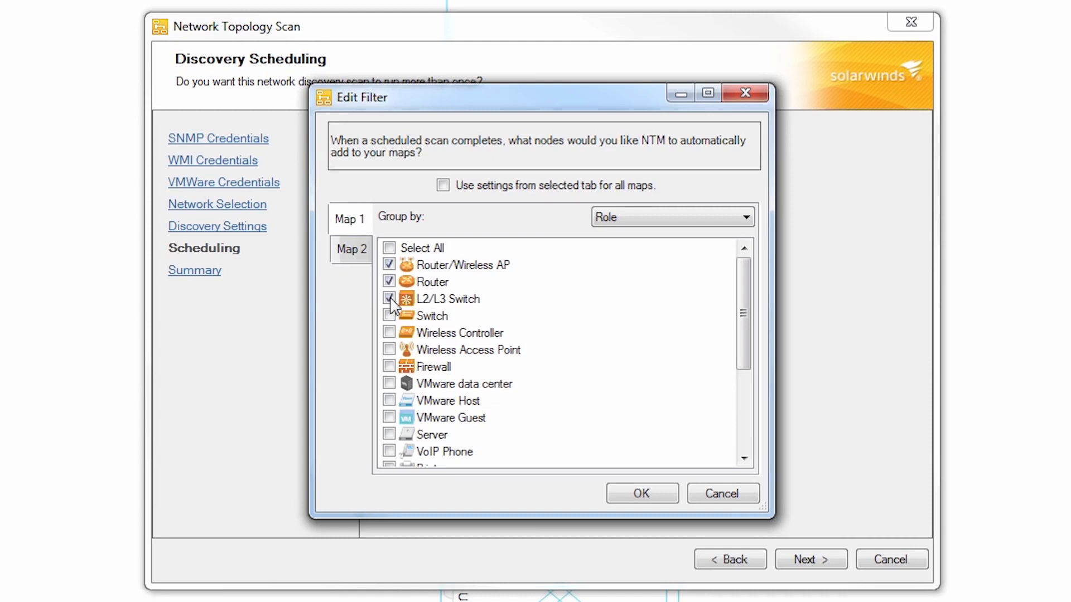
pyautogui.click(642, 493)
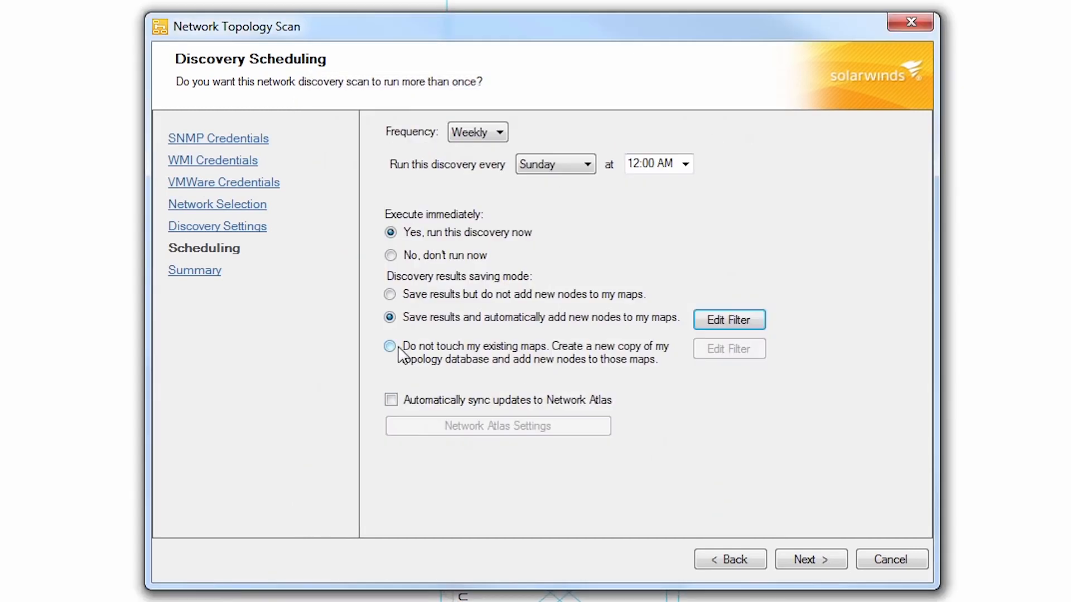
pyautogui.click(390, 346)
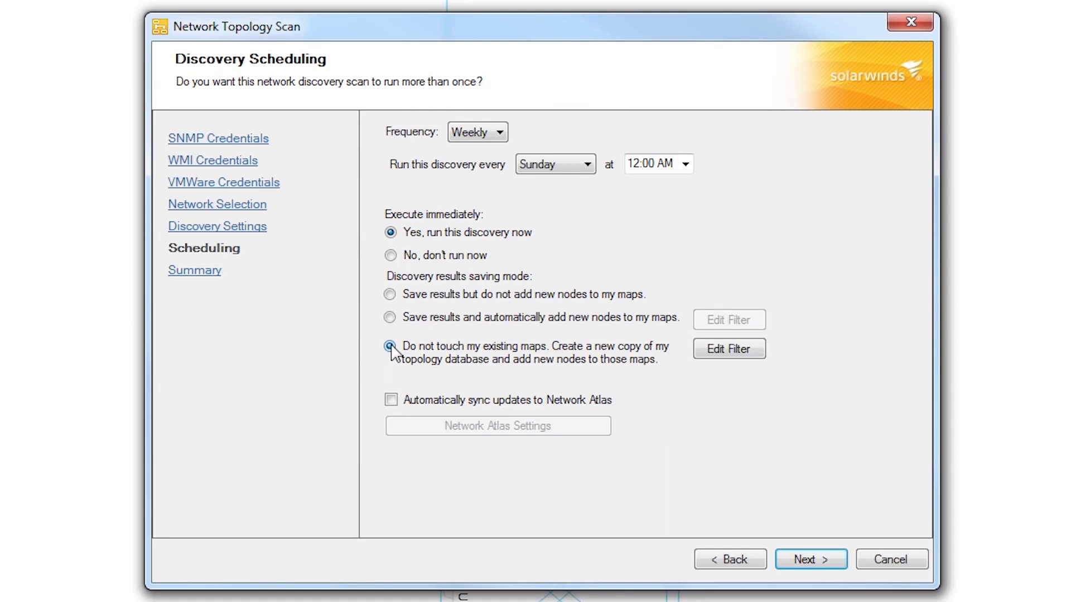